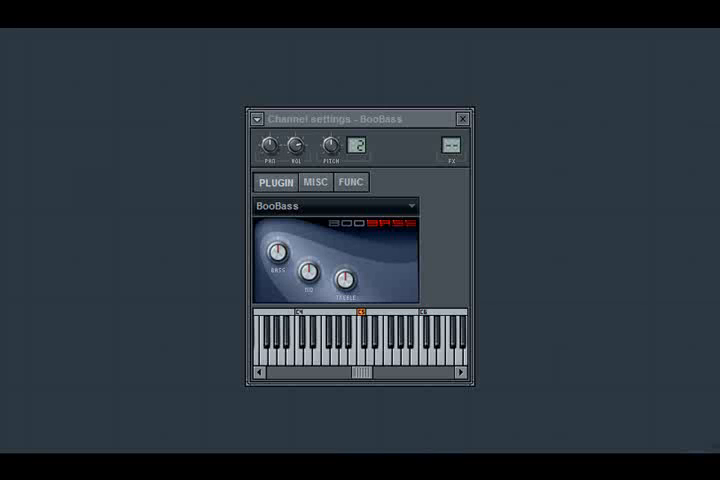
mouse_move(502, 228)
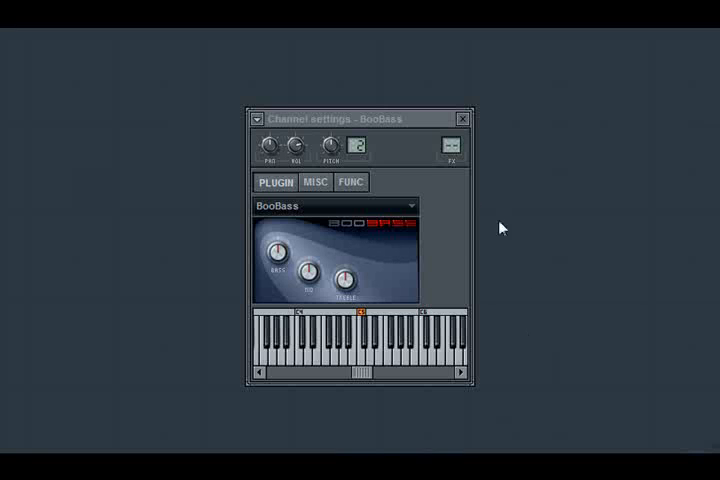
mouse_move(450, 250)
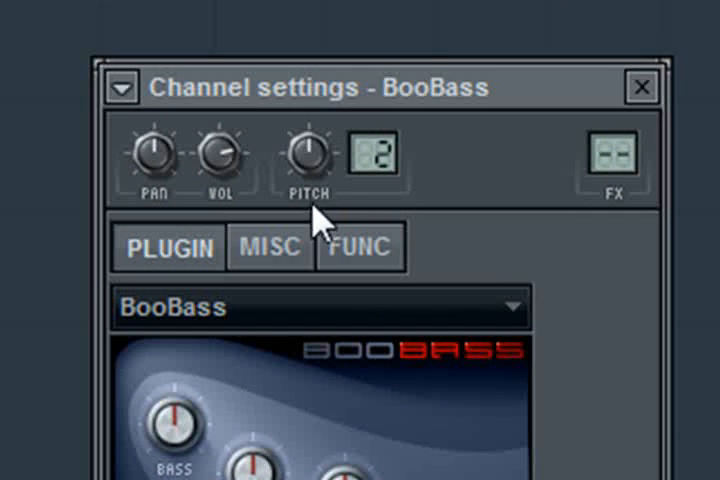
mouse_move(350, 204)
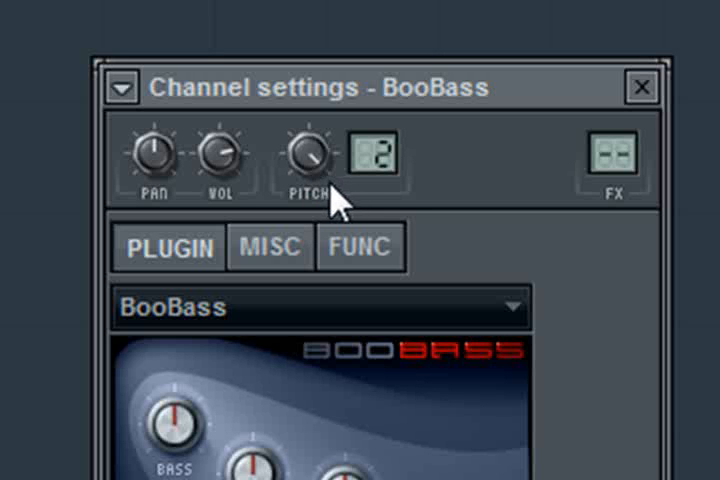
mouse_move(320, 220)
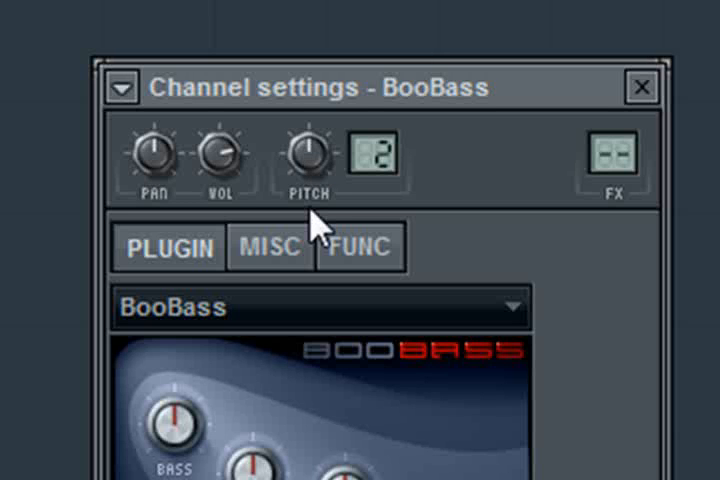
mouse_move(376, 216)
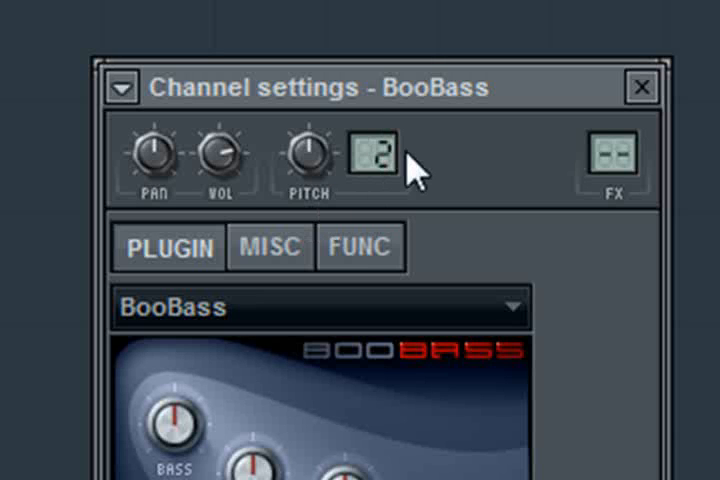
mouse_move(278, 212)
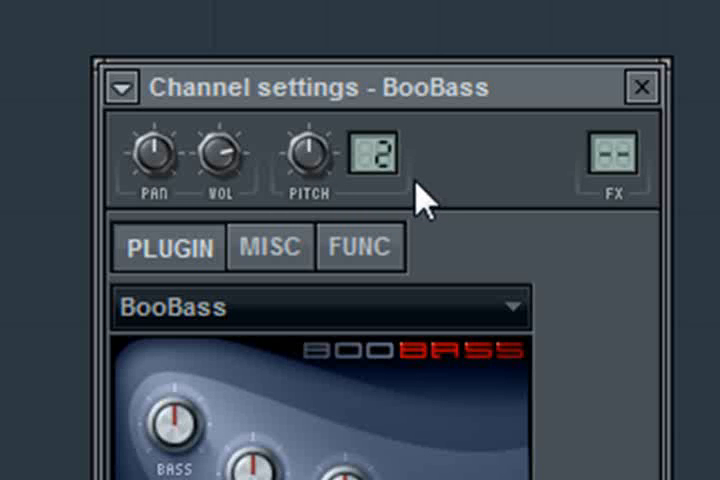
mouse_move(418, 196)
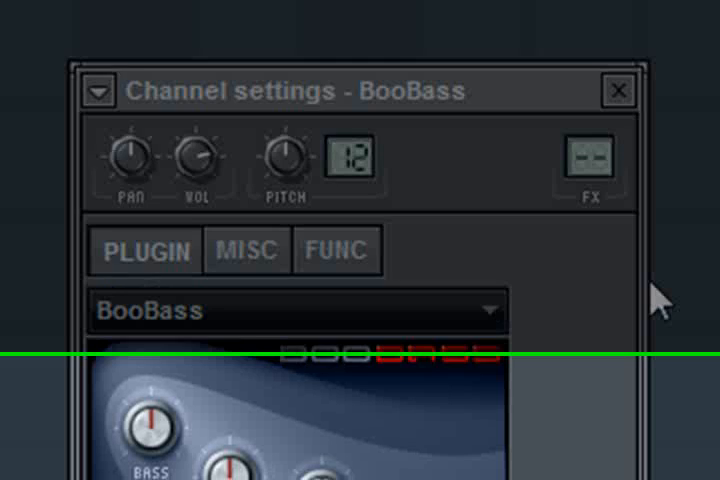
Move the BooBass Channel settings window upward to make room for FM8
scroll(down, 3)
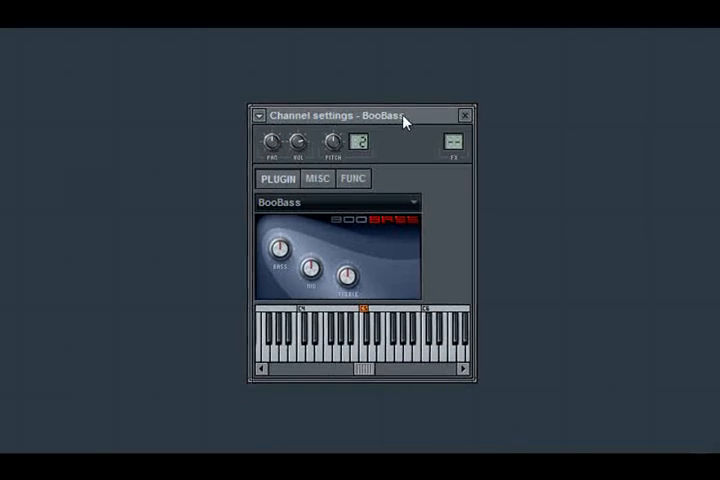
drag(340, 112, 340, 60)
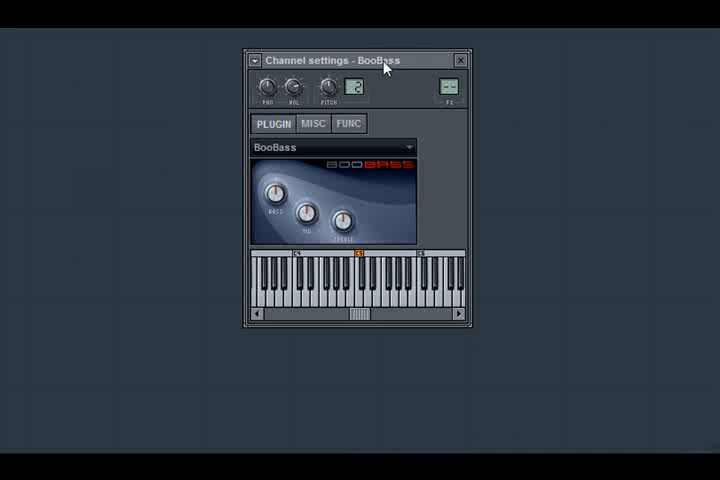
mouse_move(438, 56)
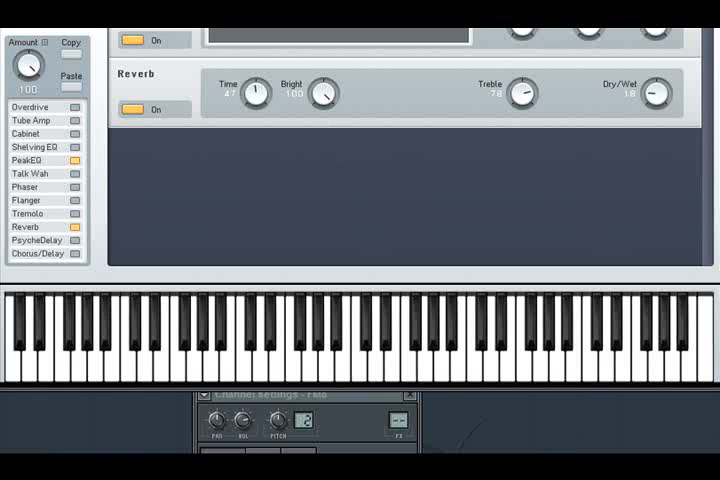
mouse_move(340, 360)
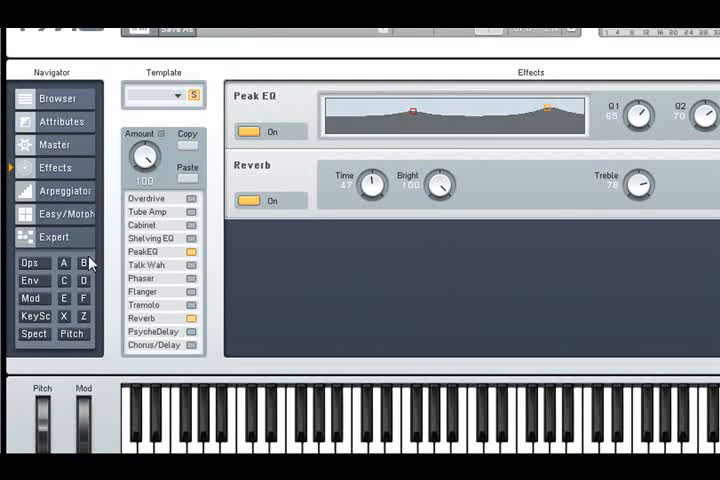
On FM8's Expert Pitch page set PB Up to 2 and PB Down to -2
click(72, 334)
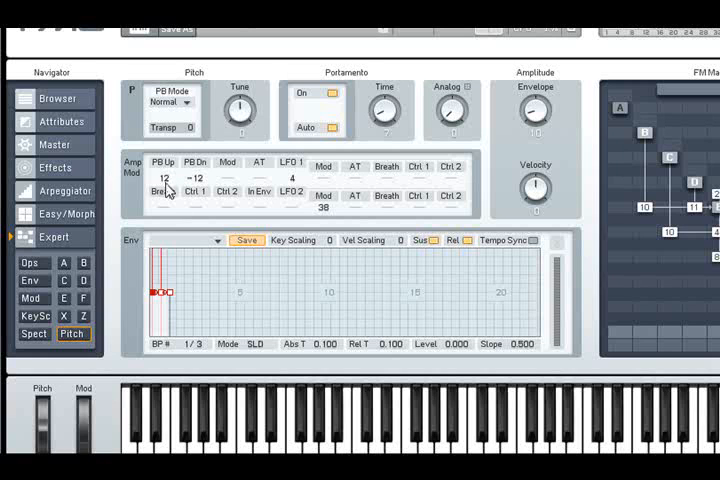
mouse_move(200, 188)
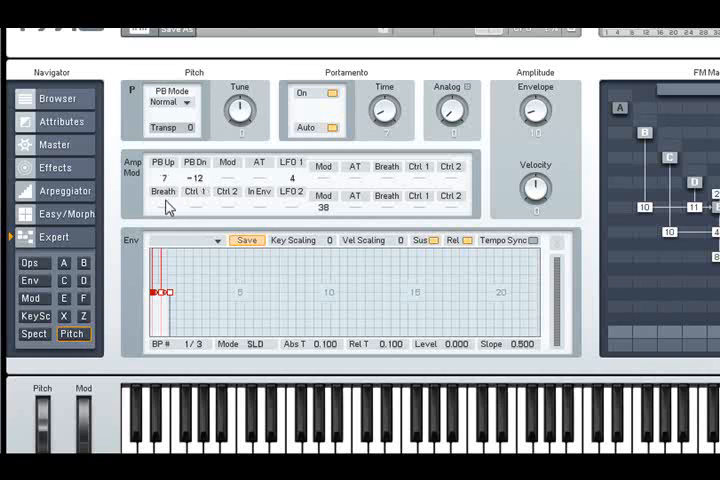
click(160, 164)
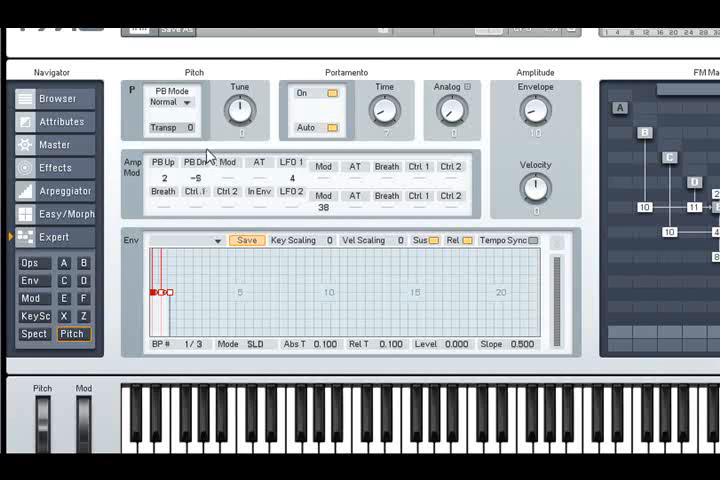
click(184, 178)
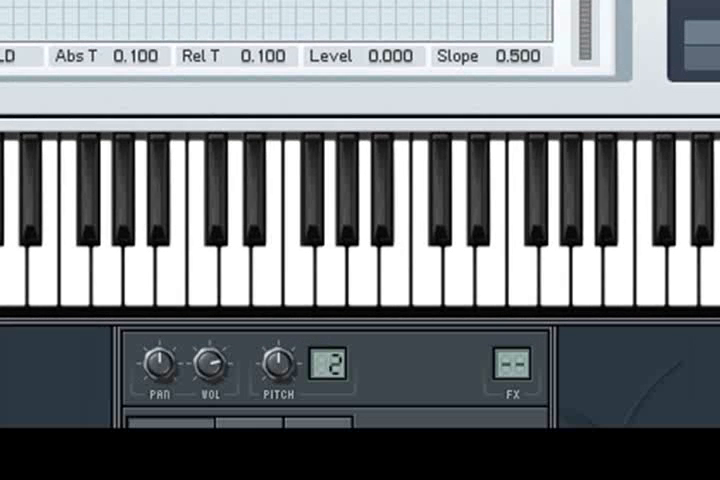
mouse_move(356, 136)
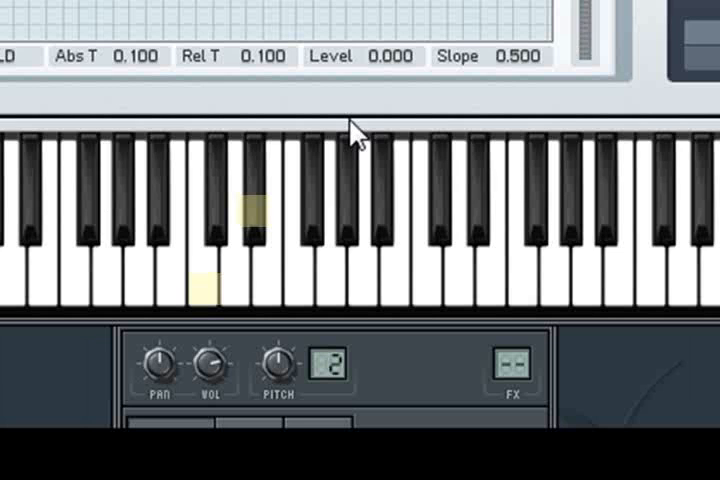
Mark another C blues scale note on FM8's on-screen keyboard
click(300, 290)
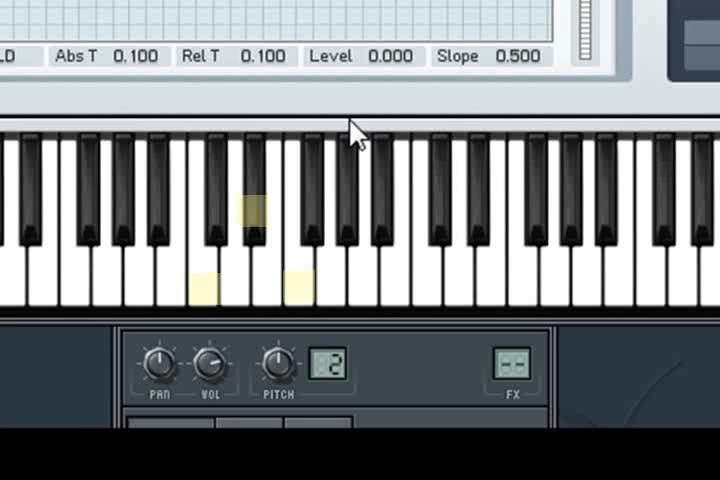